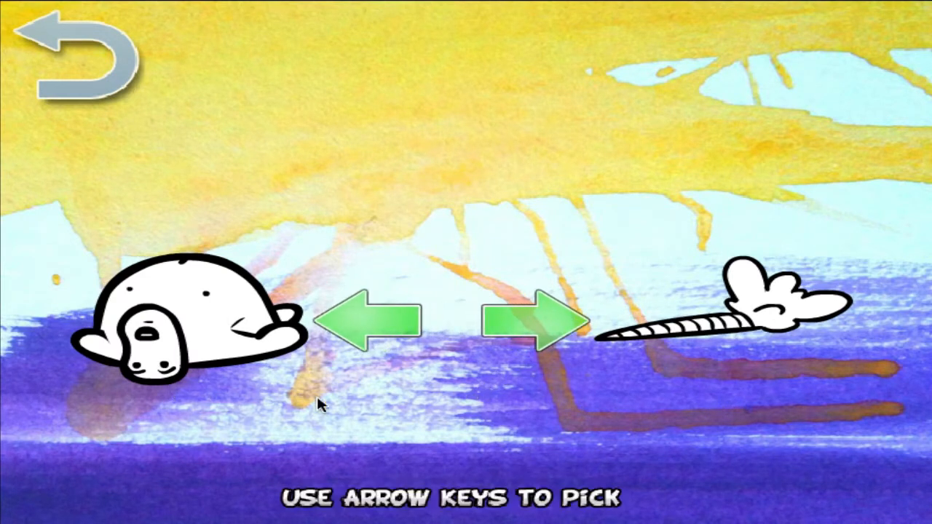
pyautogui.moveTo(535, 328)
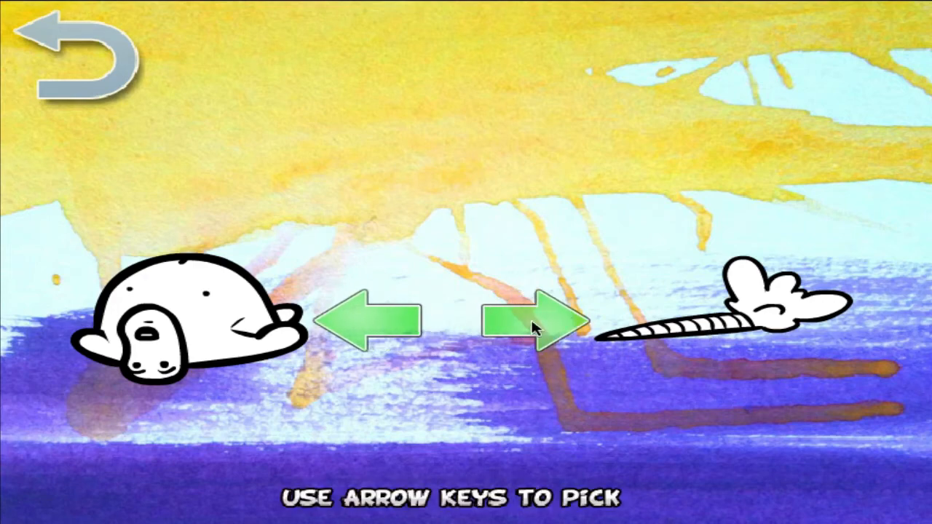